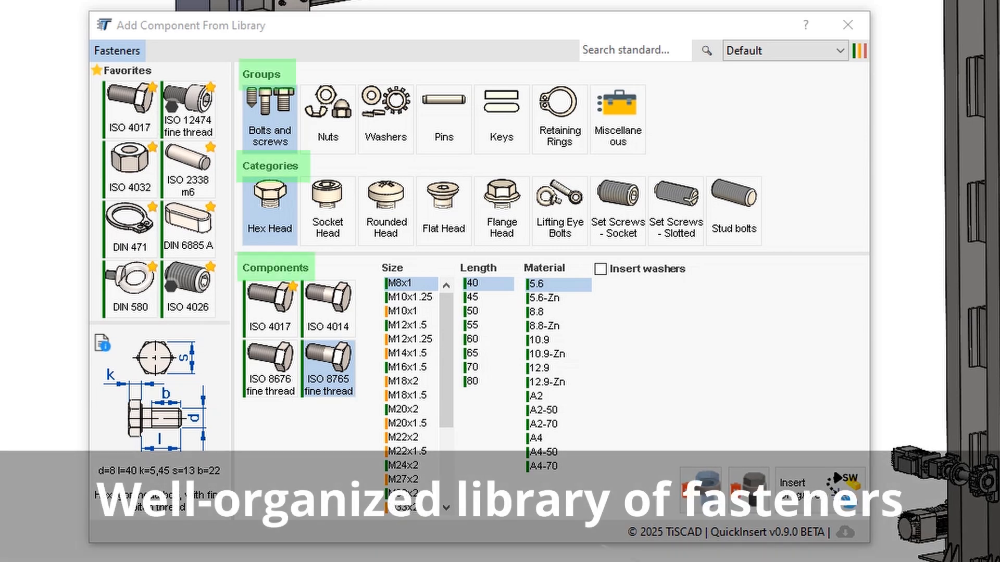
Search the fastener library for '4032' and select the ISO 4032 nut standard
click(633, 50)
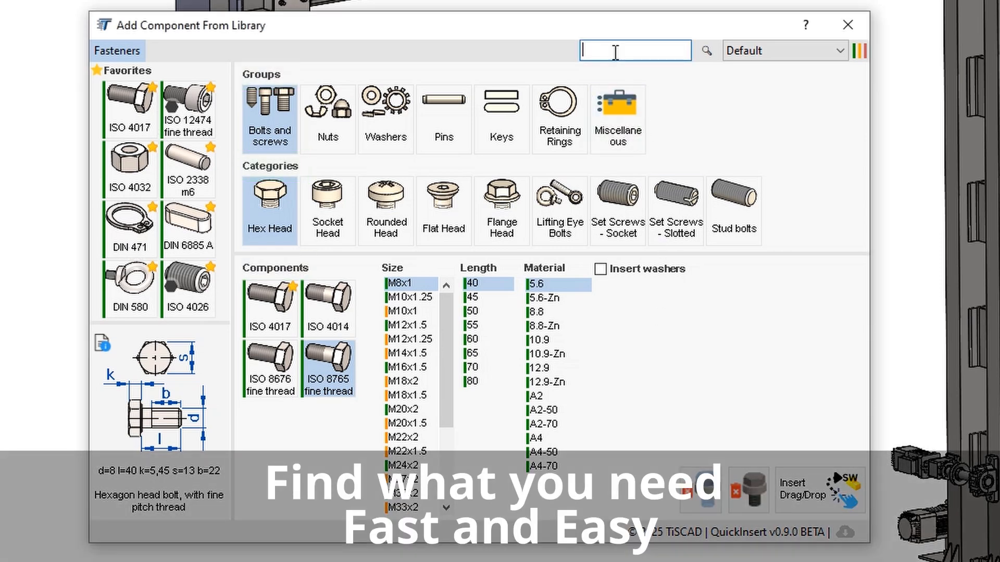
text(4032)
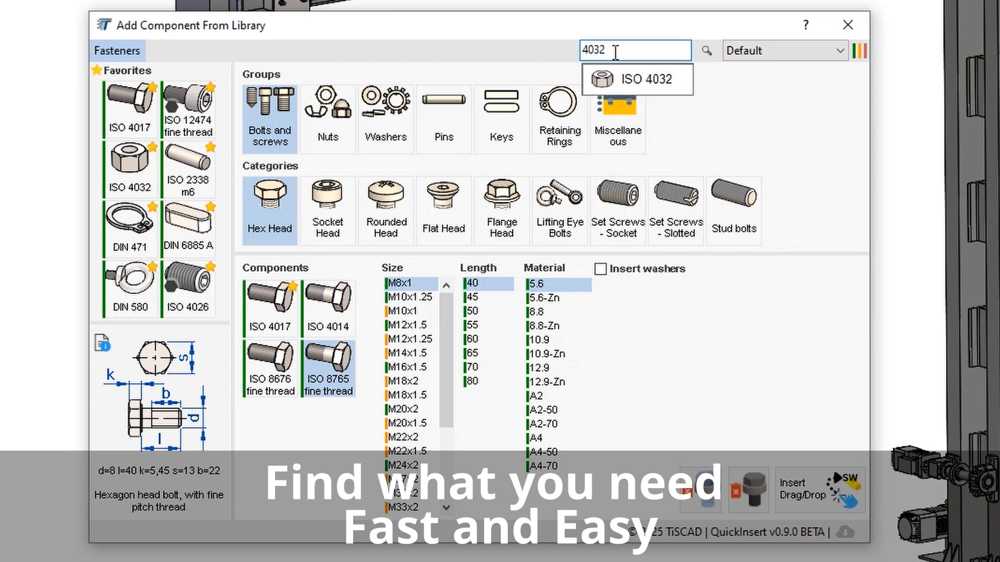
click(635, 79)
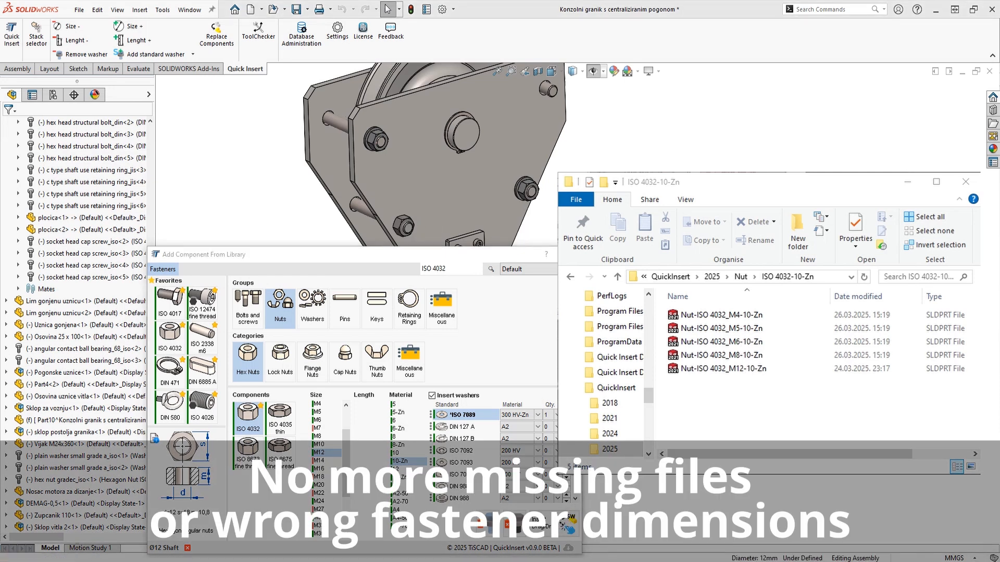
Scroll down through the ISO 4032 nut and washer settings
scroll(down, 3)
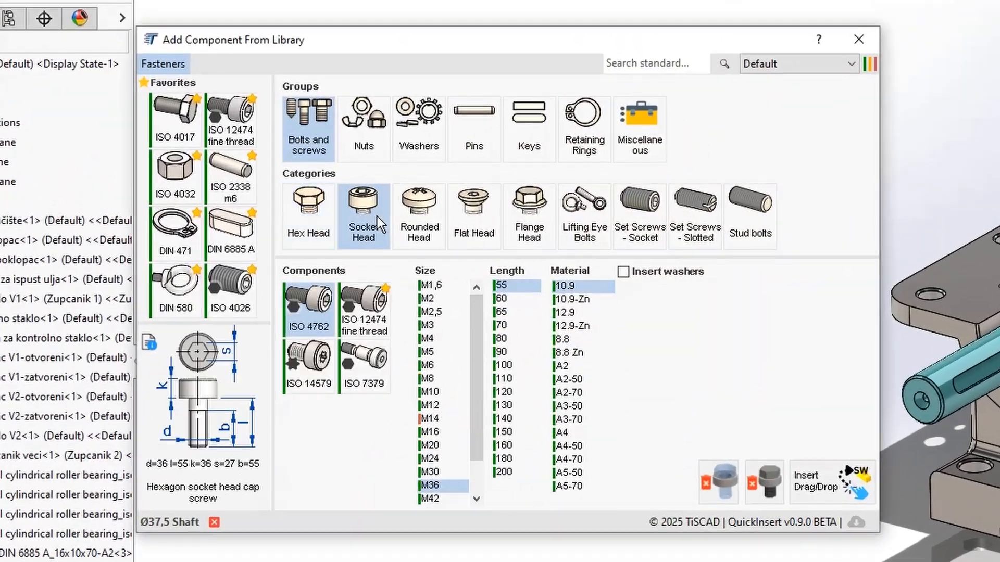
Fit DIN 471 external retaining rings into two of the gearbox shaft grooves
click(418, 124)
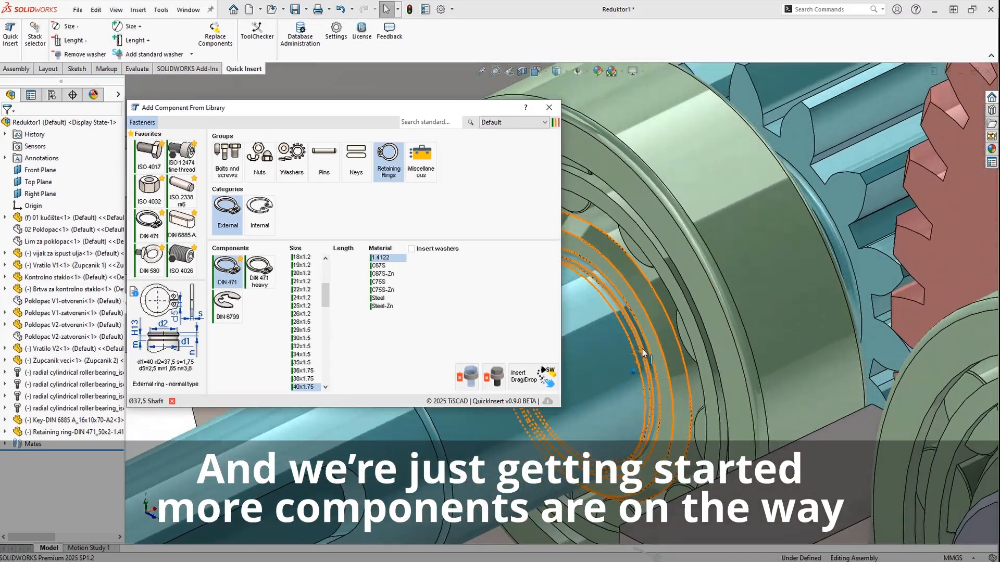
click(301, 306)
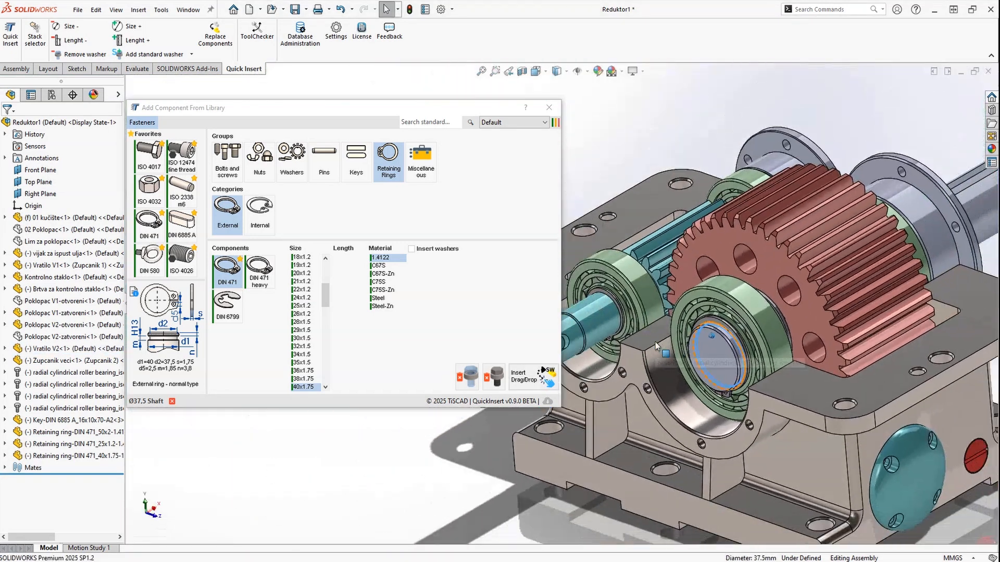
click(226, 157)
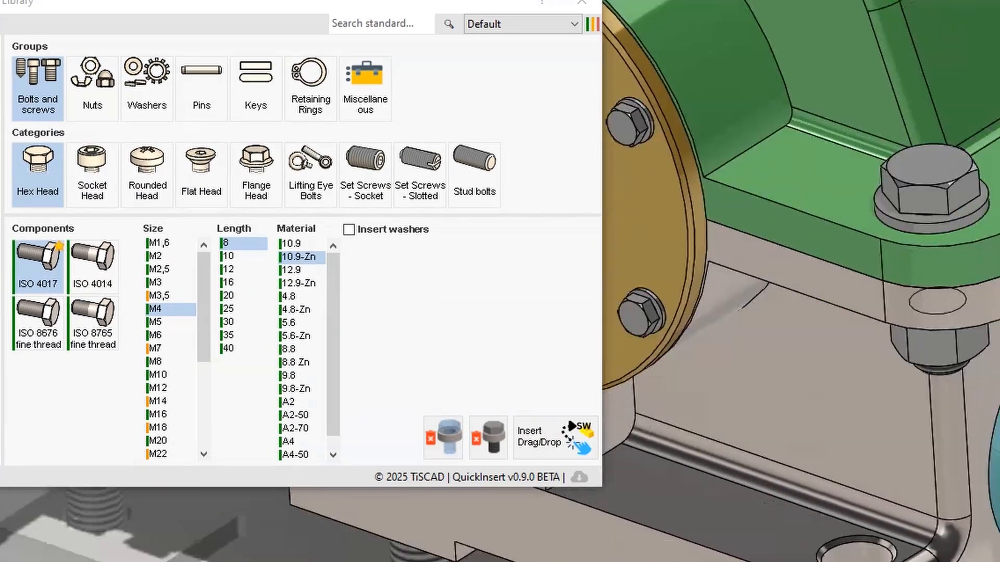
Place an ISO 4017 hex head screw with washer and nut in a cover hole
click(349, 230)
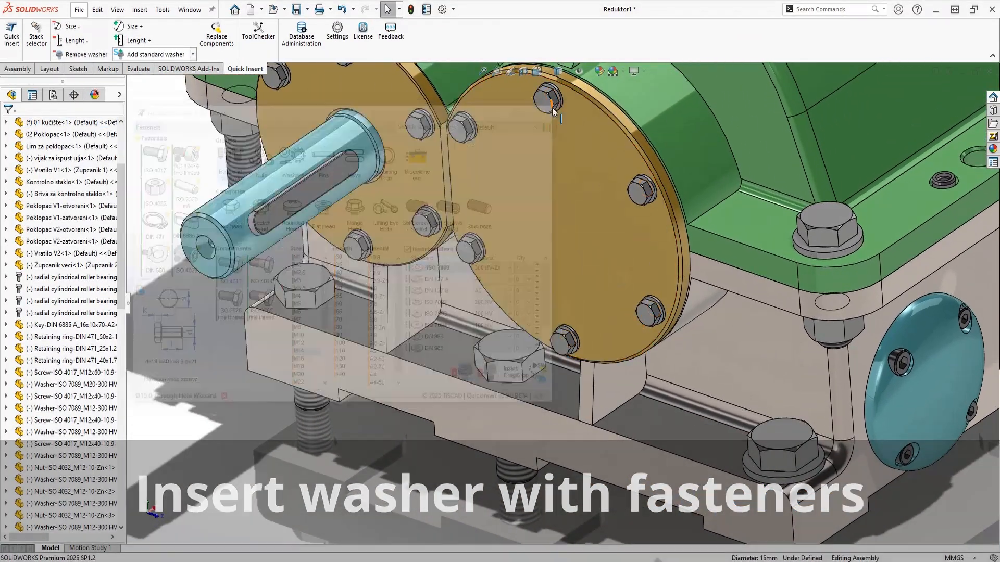
Replace the bolted joint's hex screw with an ISO 4762 M12x40 socket head bolt
click(217, 33)
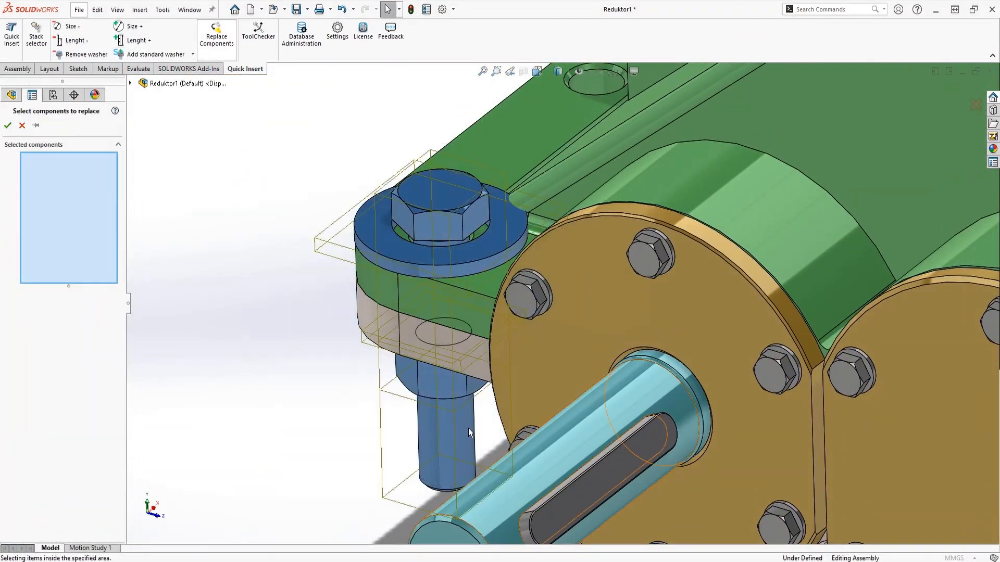
click(216, 36)
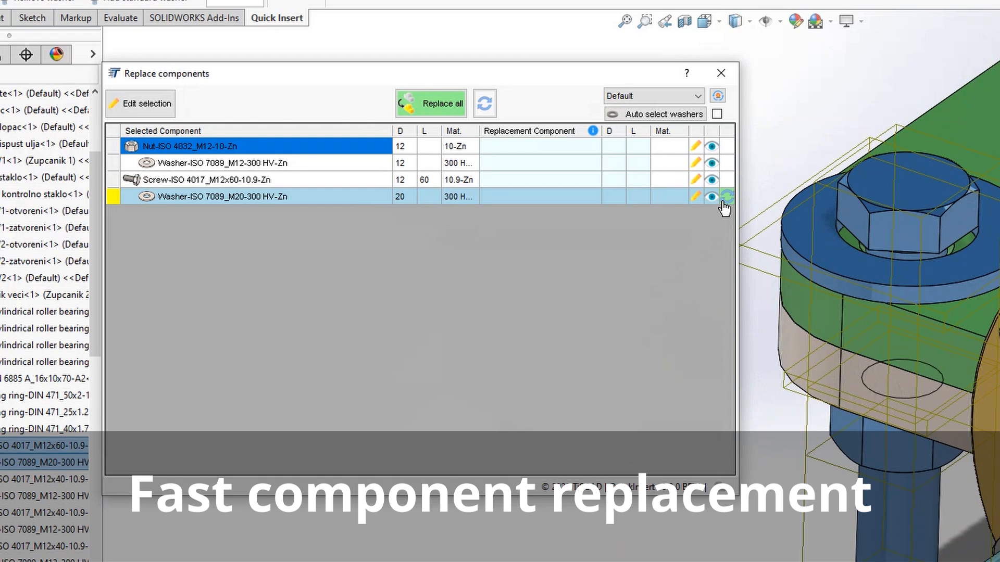
click(695, 196)
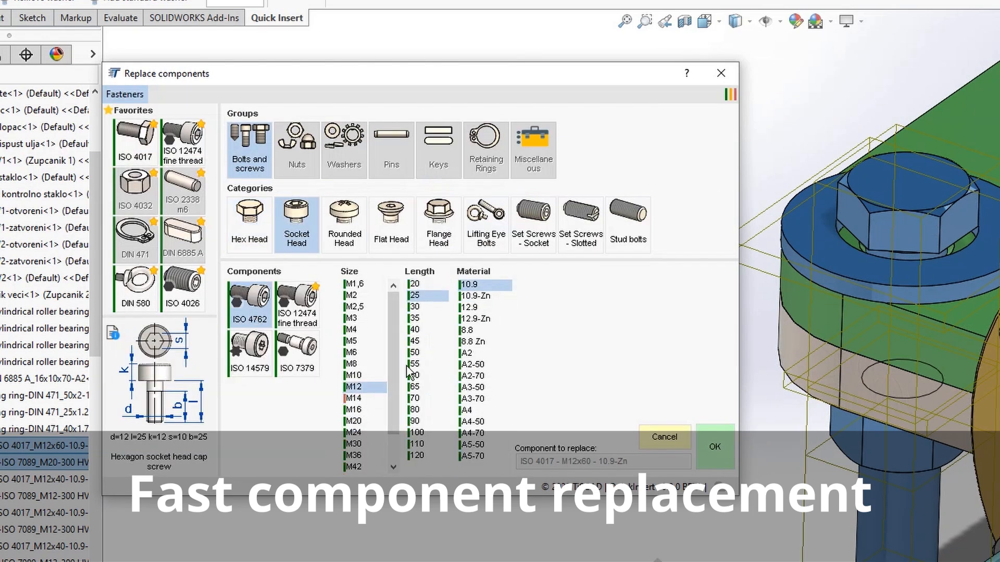
click(713, 446)
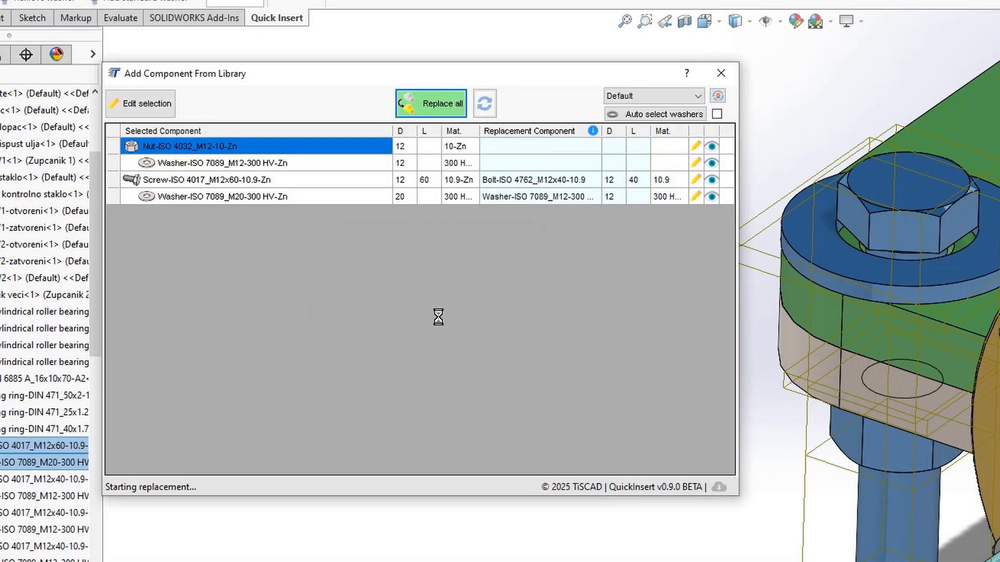
Switch the component profile to Spanish (es) and open Database Administration
click(440, 103)
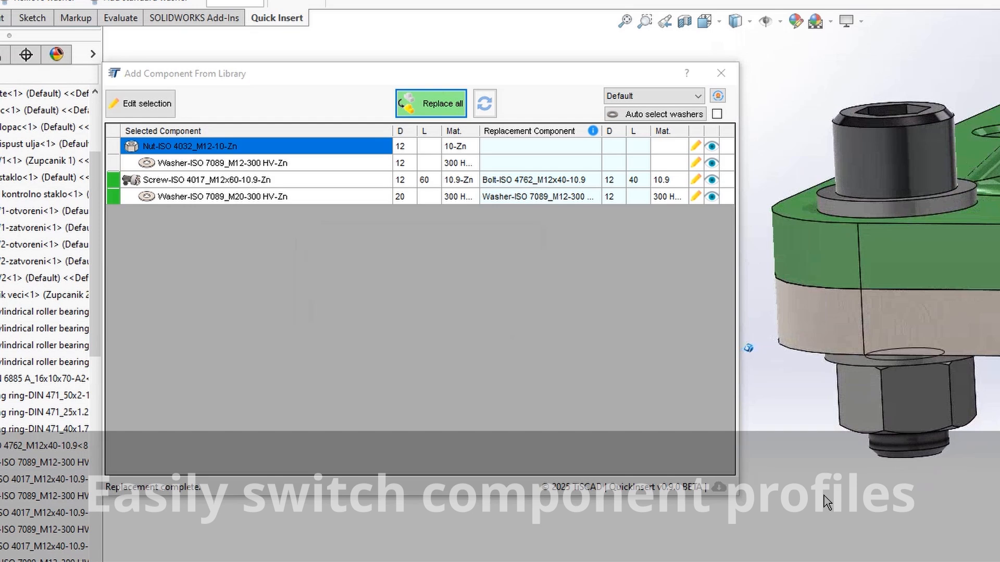
click(651, 96)
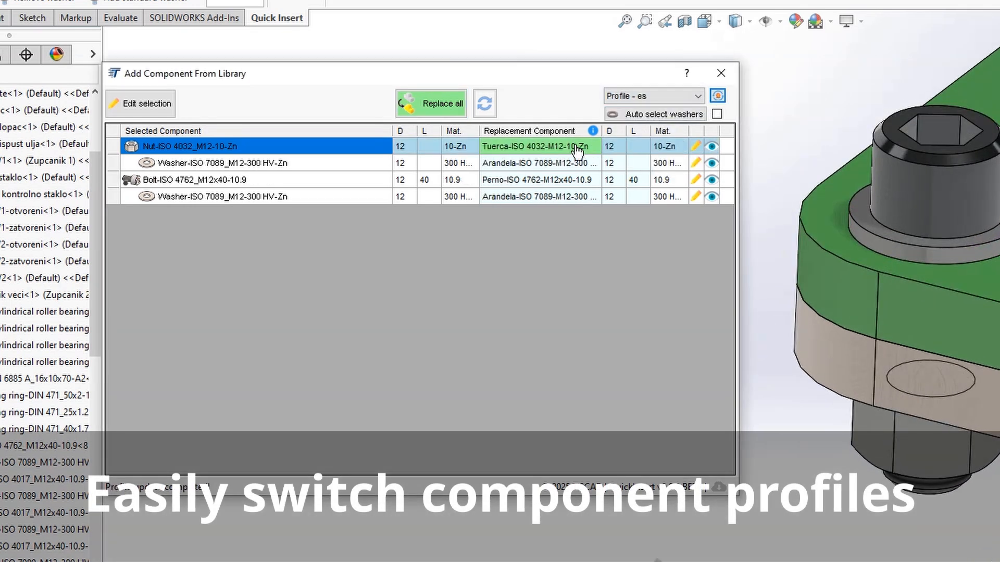
click(650, 95)
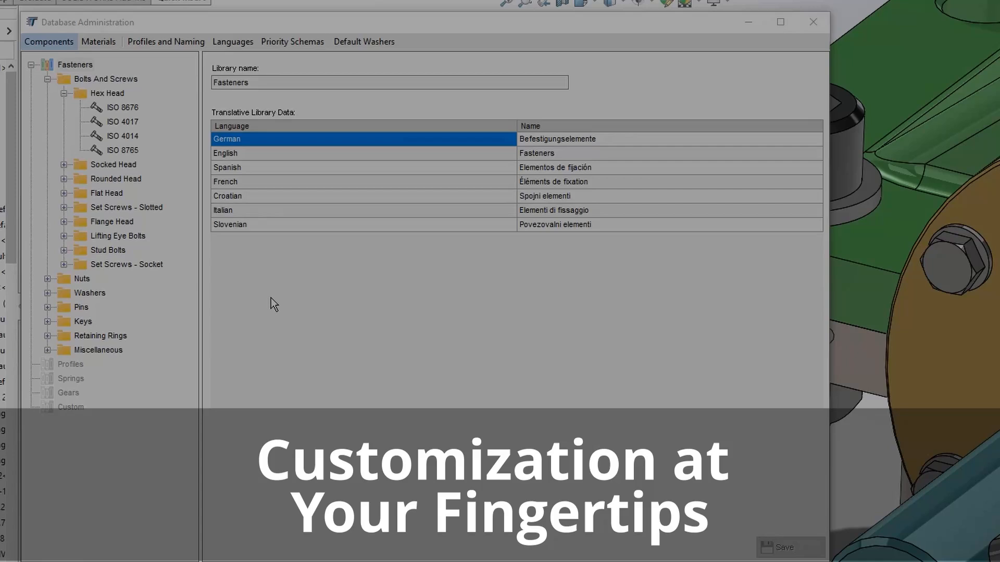
In Profiles and Naming, prefix part file names with 'QuickInsert'
click(98, 41)
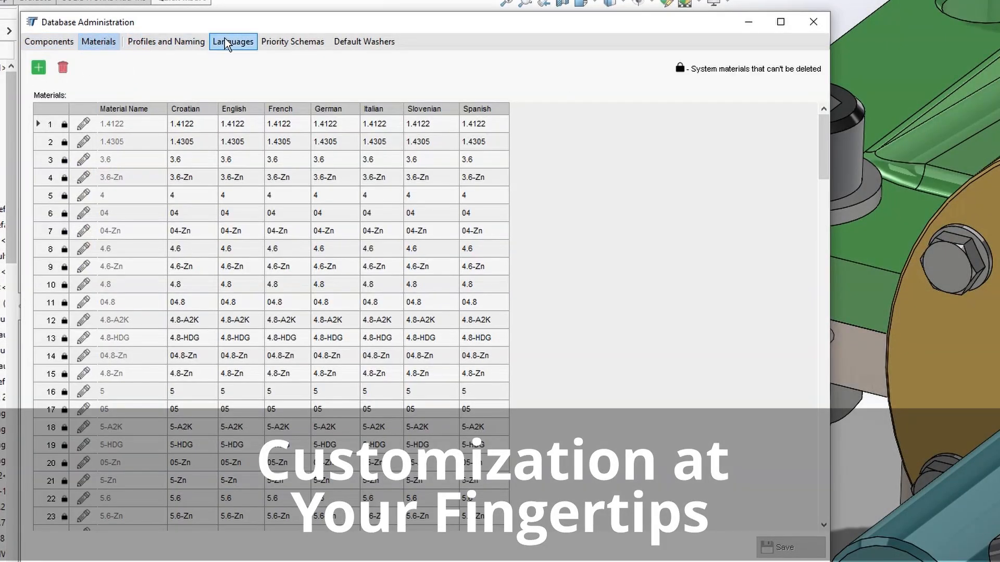
click(363, 41)
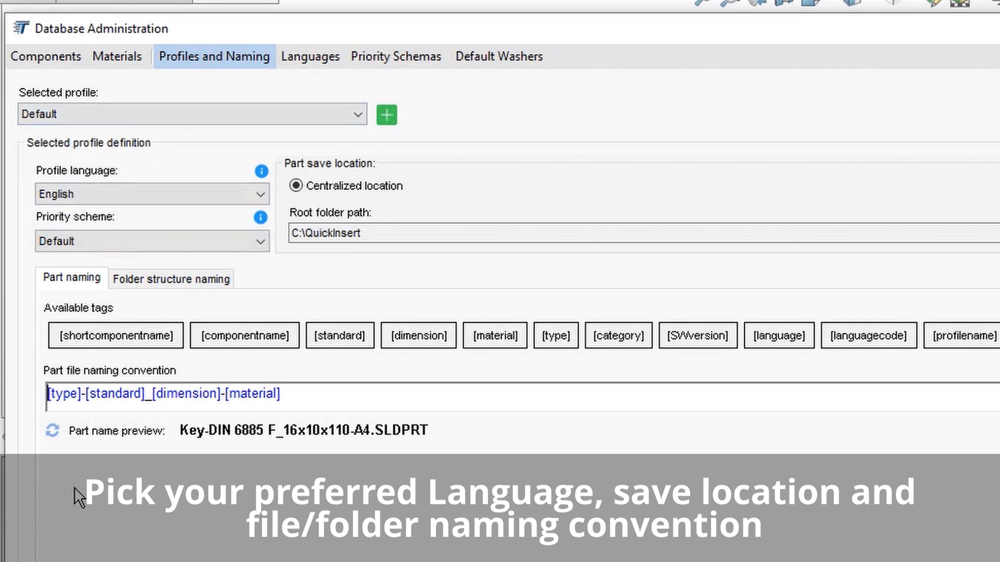
text(QuickInsert -)
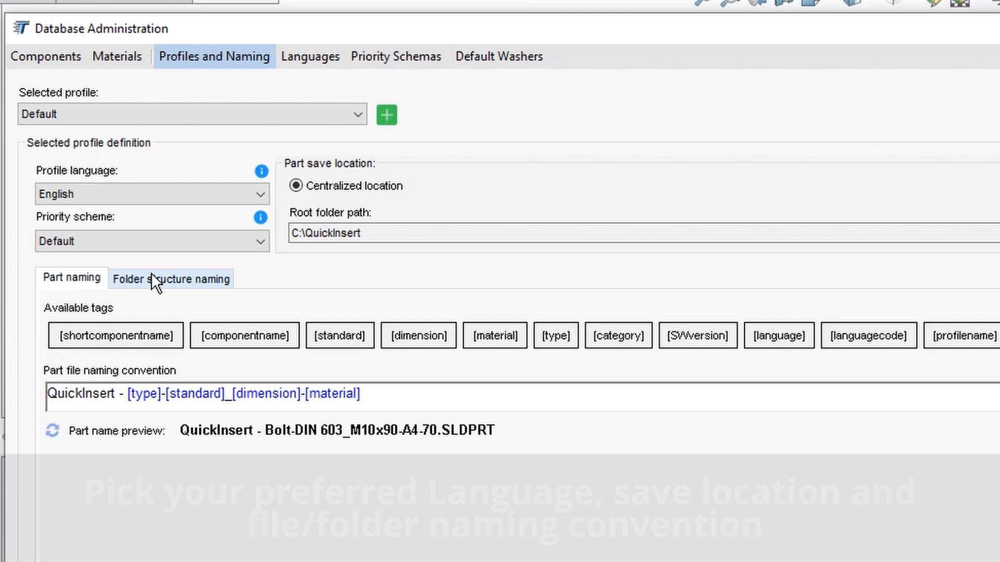
Nest the folder structure under Secret Project and set the profile language to Croatian
click(171, 278)
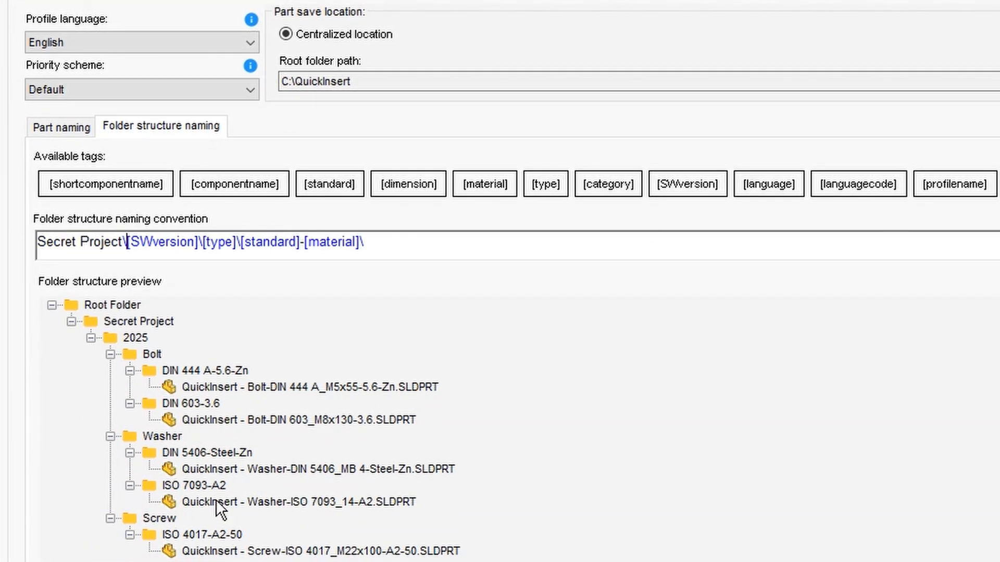
click(141, 43)
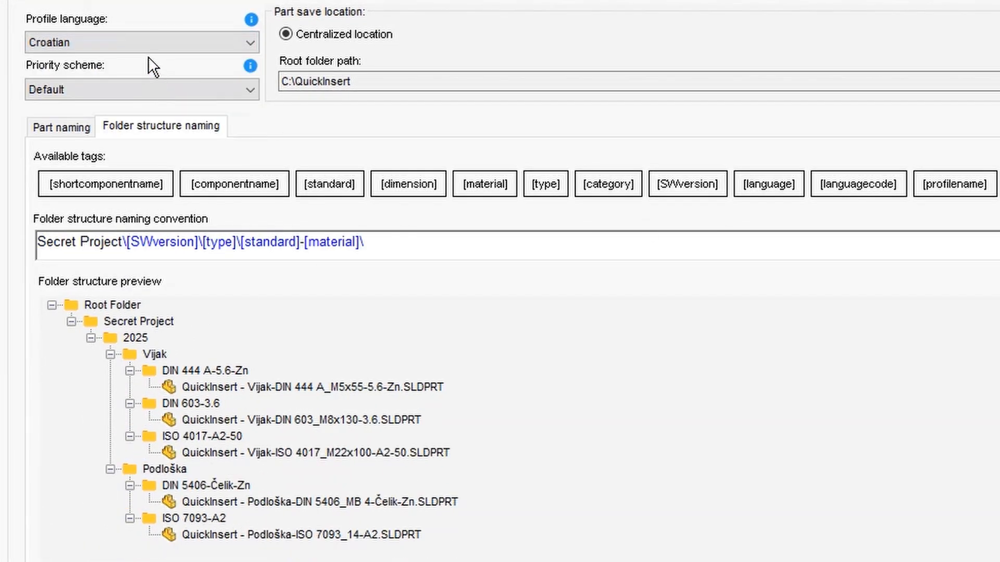
click(142, 42)
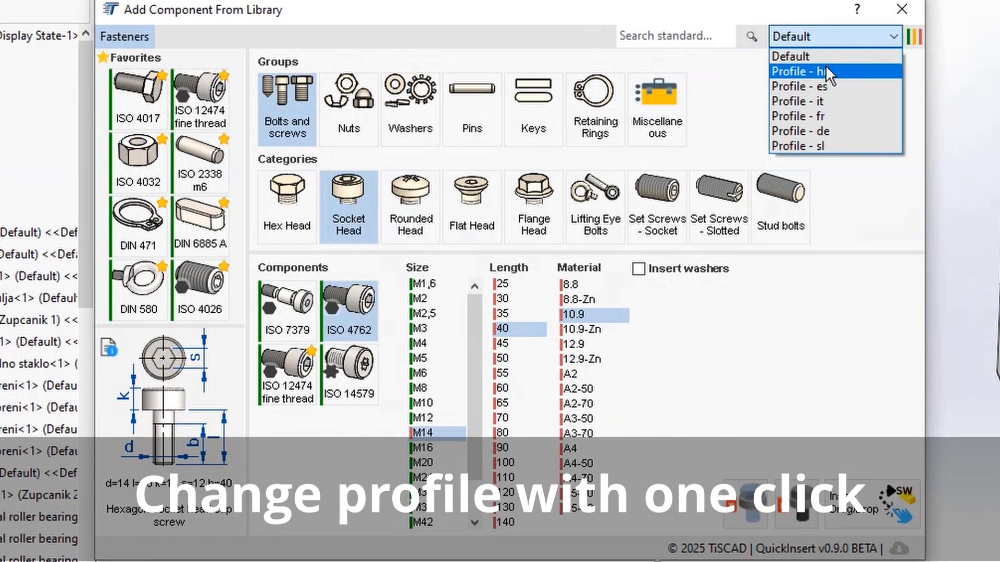
Select Profile - hr from the library dialog's profile dropdown
click(801, 70)
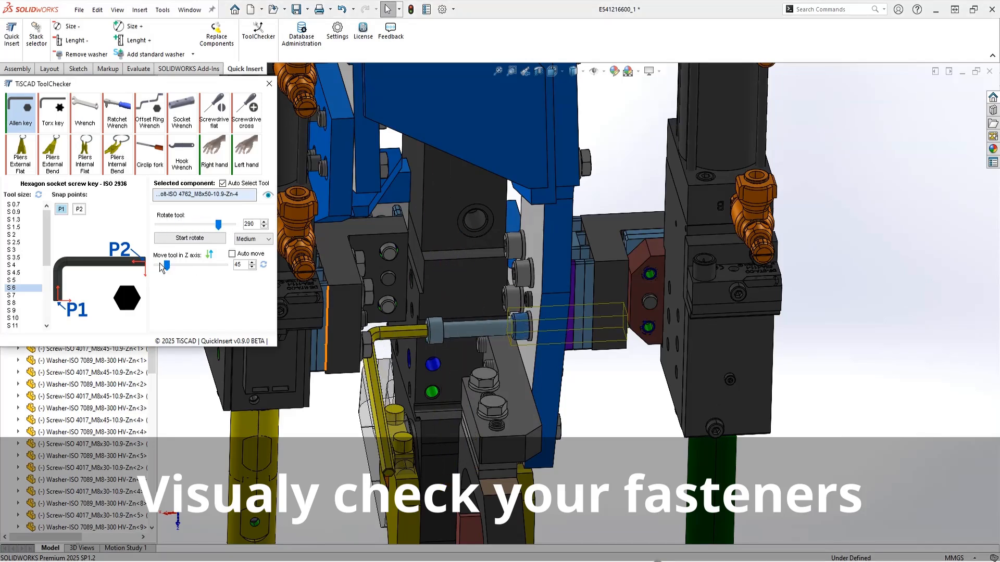
Check hex key and offset ring wrench fits on the screw, then external bent circlip pliers
click(232, 254)
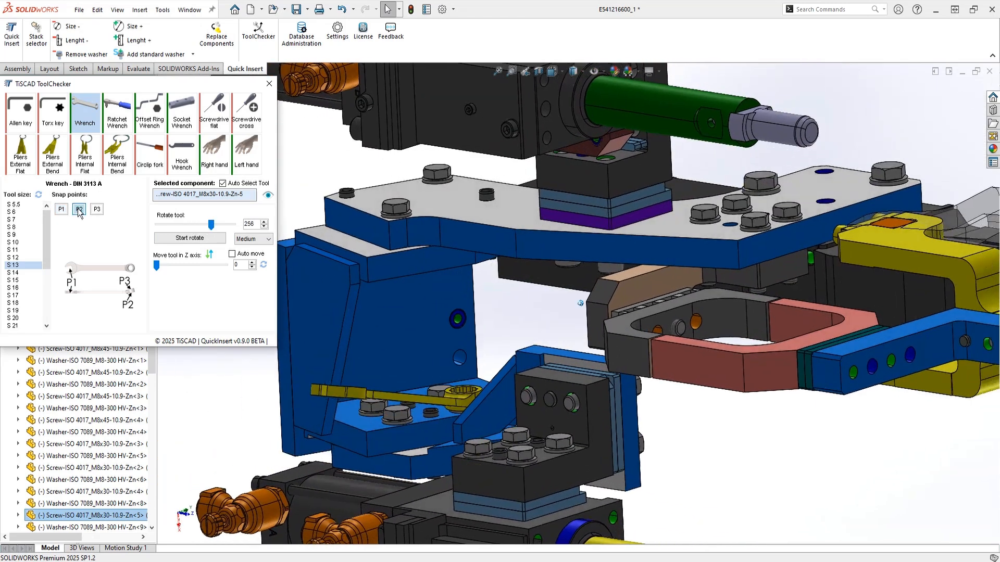
click(117, 112)
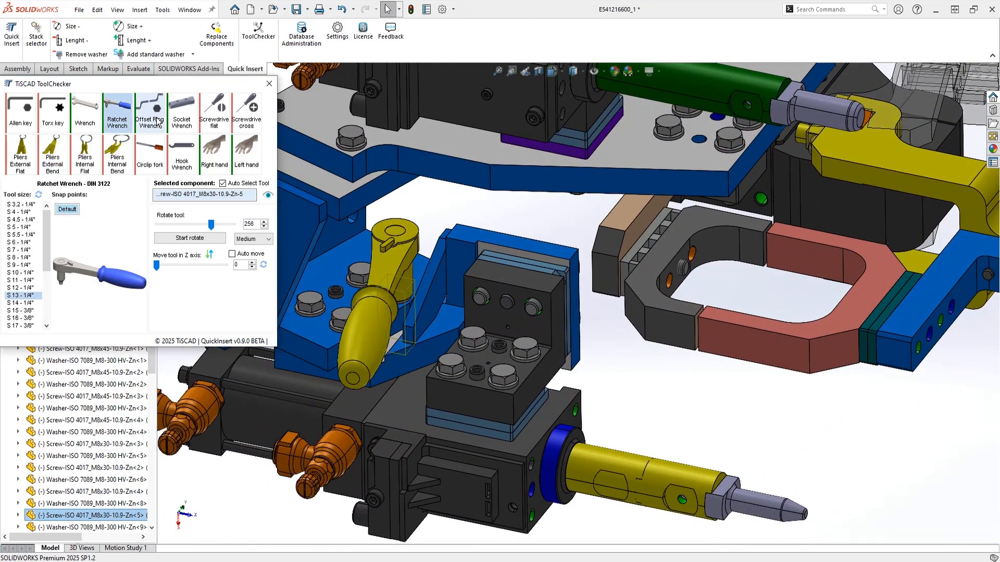
click(150, 108)
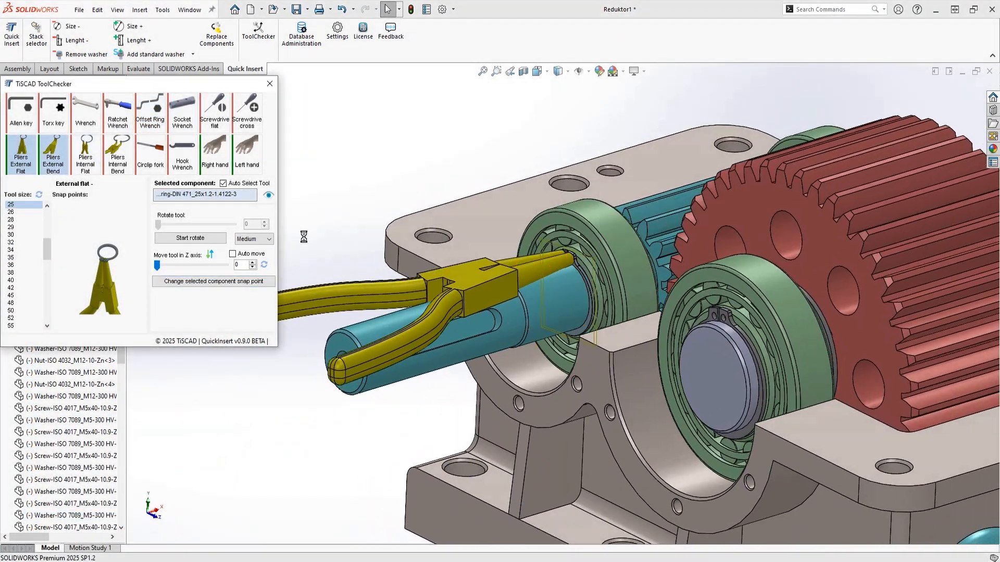
click(52, 155)
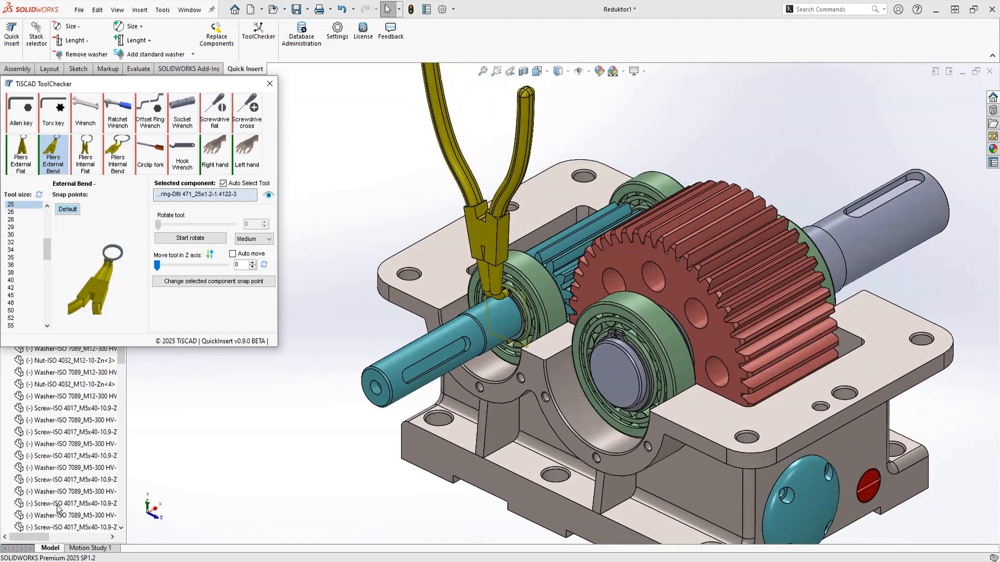